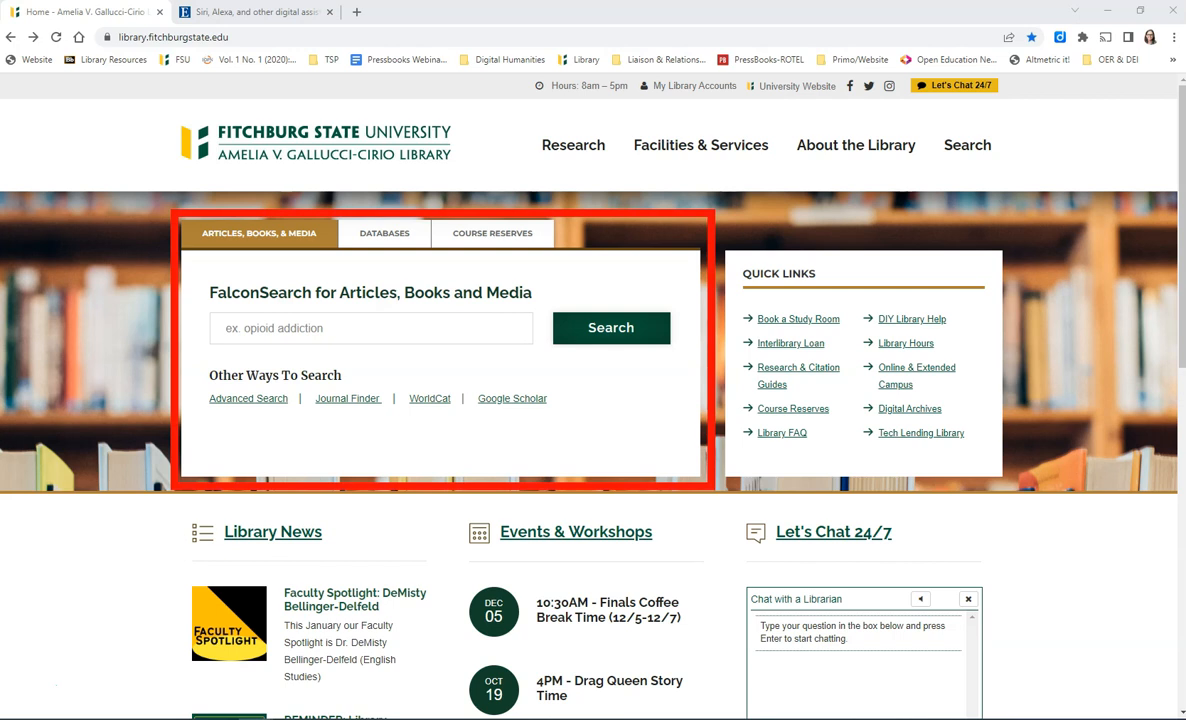
Search FalconSearch for "digital assistants" AND privacy, returning 193 results
text("digital assistants" AND privacy)
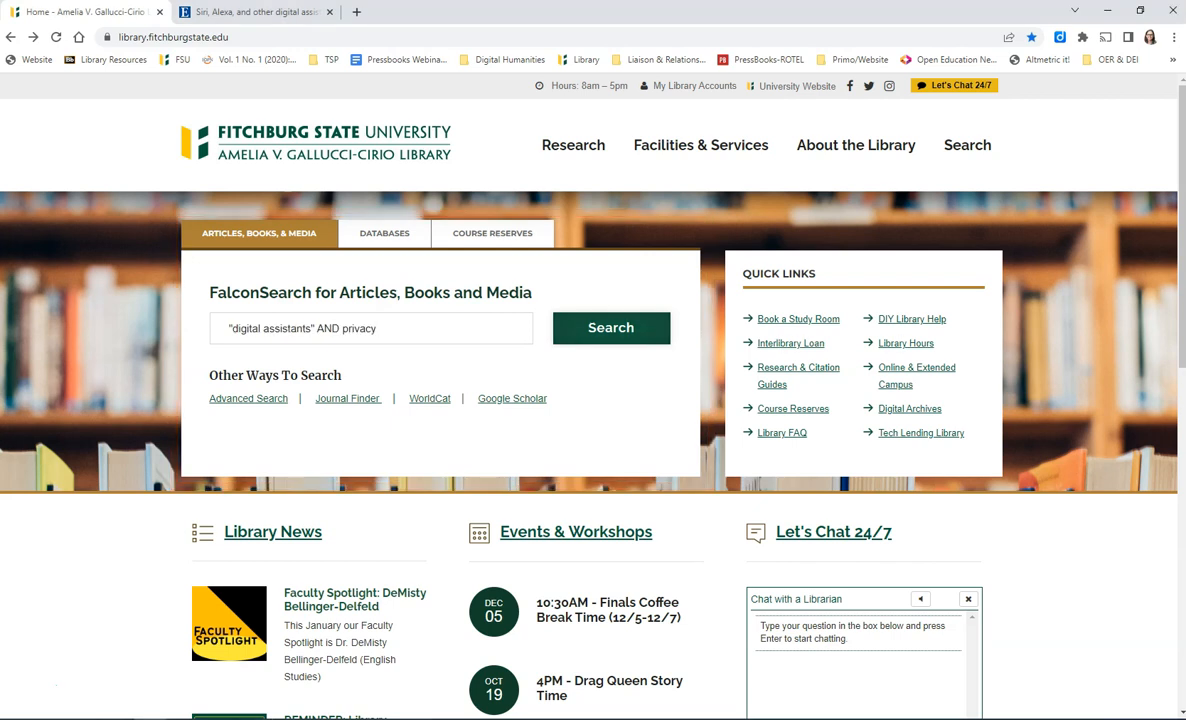
click(610, 327)
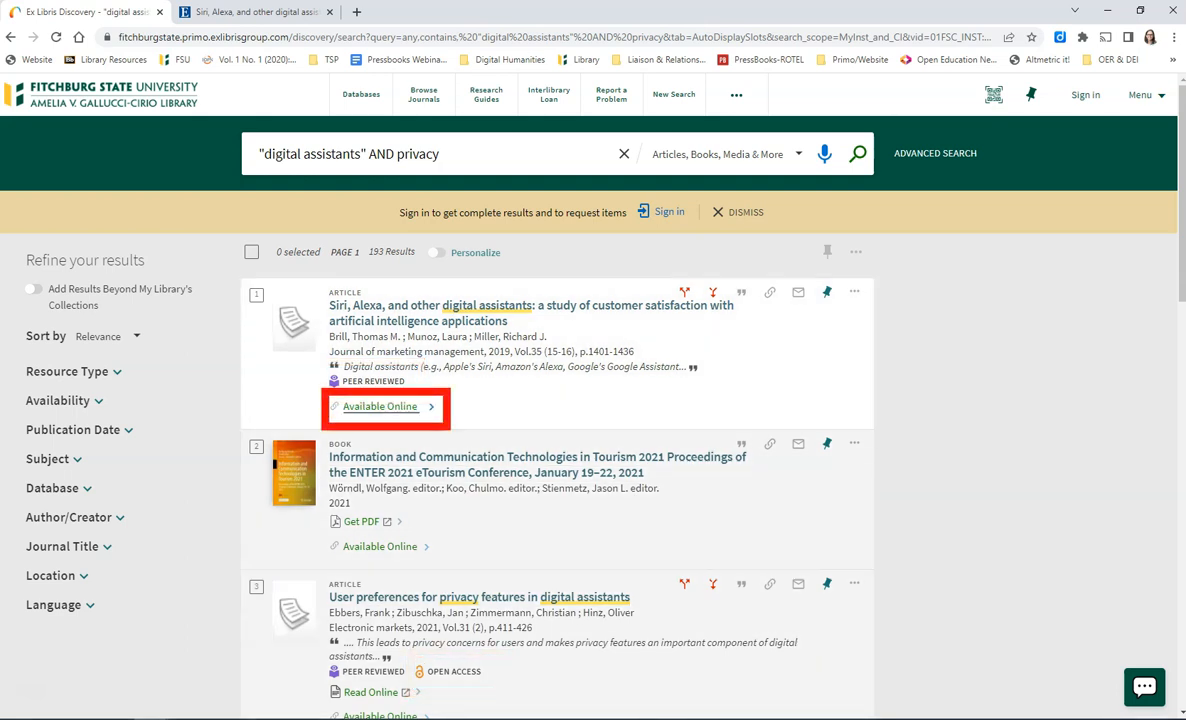
Open the first result's full text via EBSCOhost Business Source Complete in a new tab
click(380, 406)
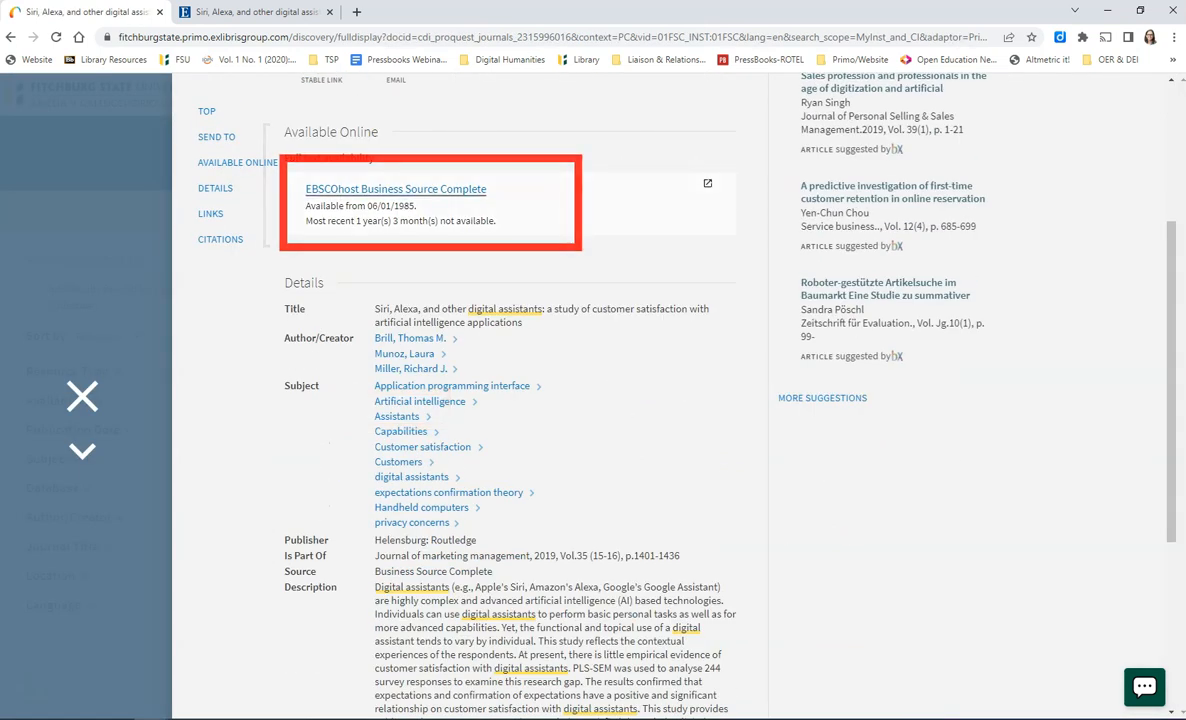
click(395, 189)
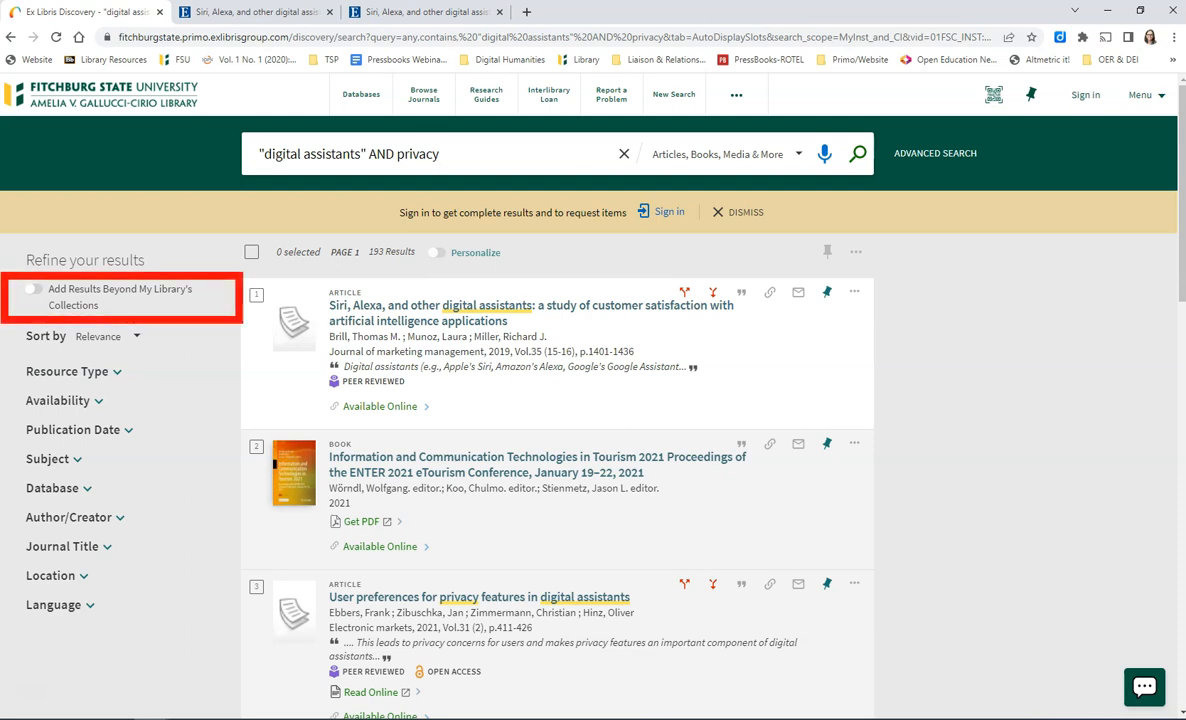
Turn on 'Add Results Beyond My Library's Collections', expanding results to 601
click(33, 289)
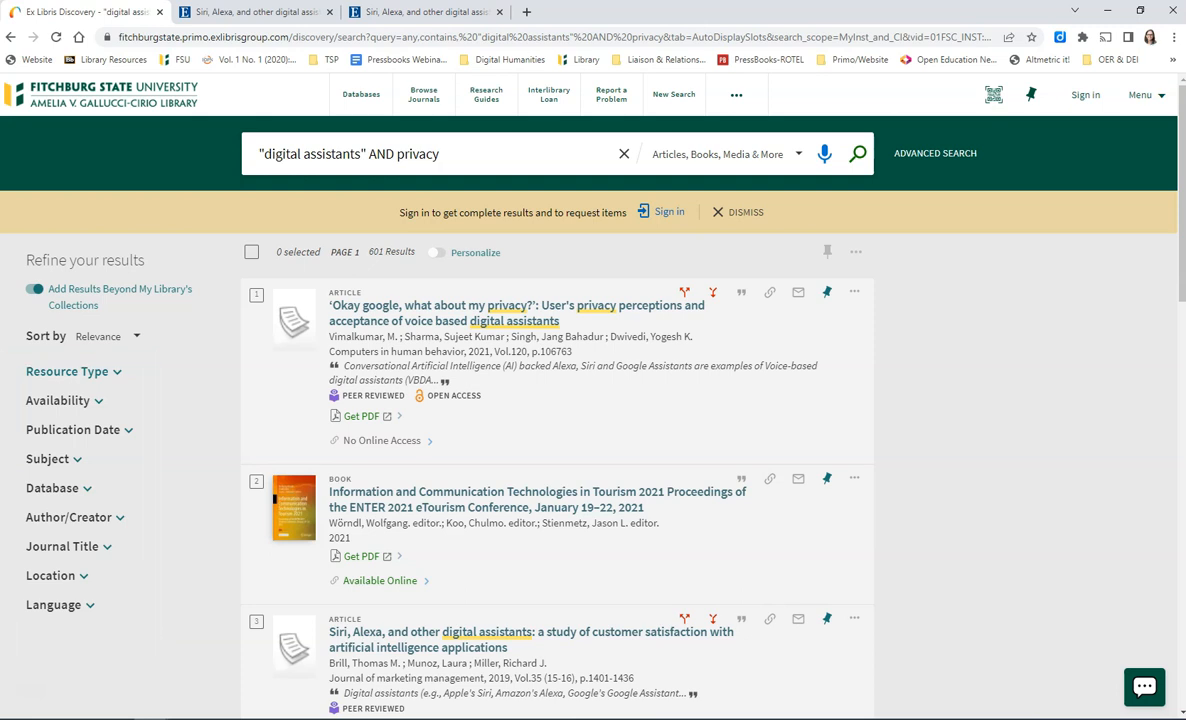
Filter to Articles and Peer-reviewed Journals dated 2020–2023, leaving 20 results
click(67, 371)
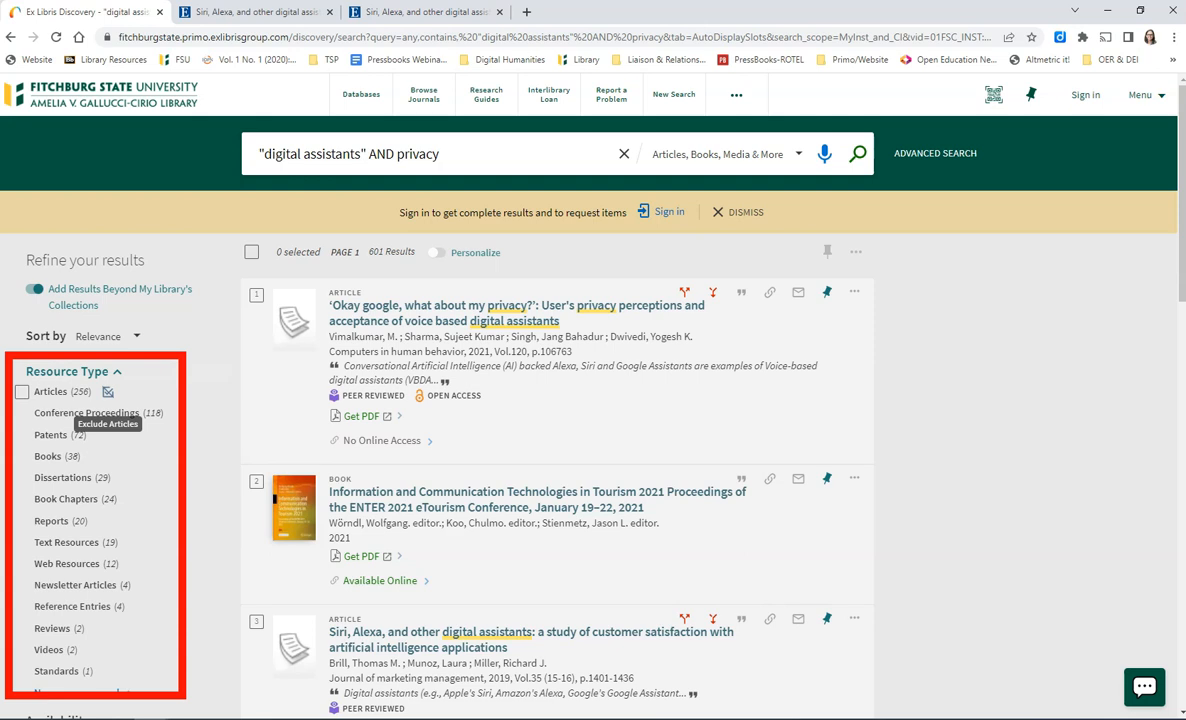
mouse_move(97, 457)
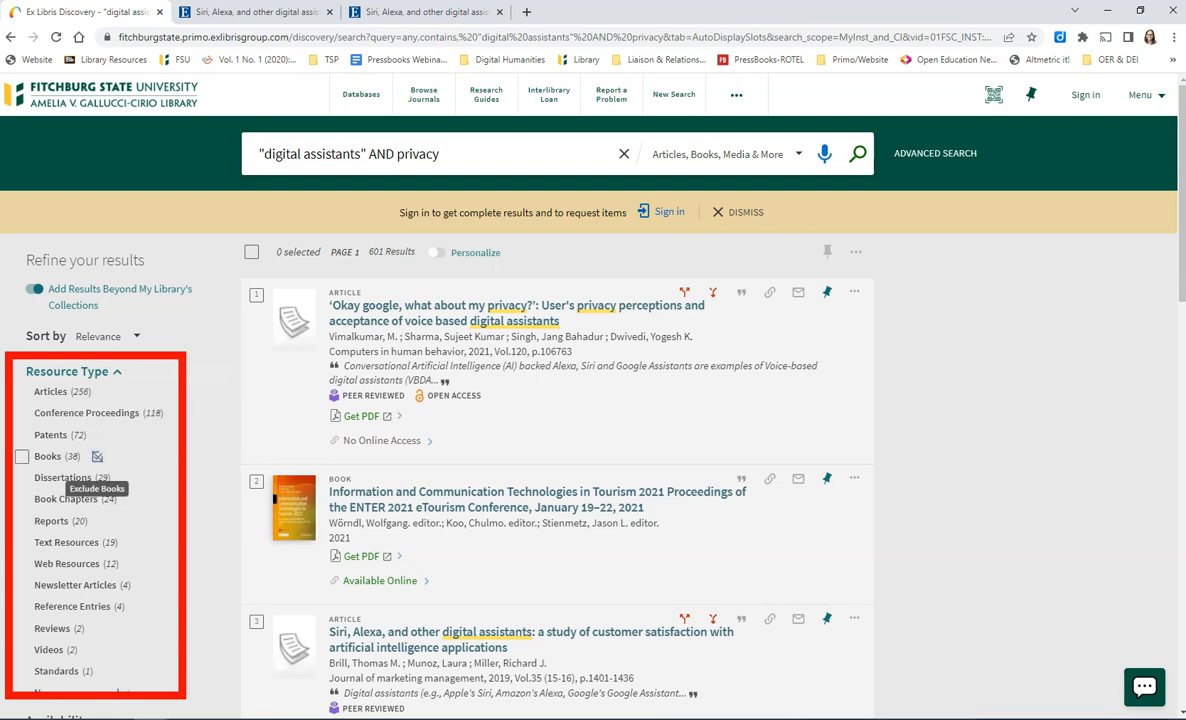
click(50, 391)
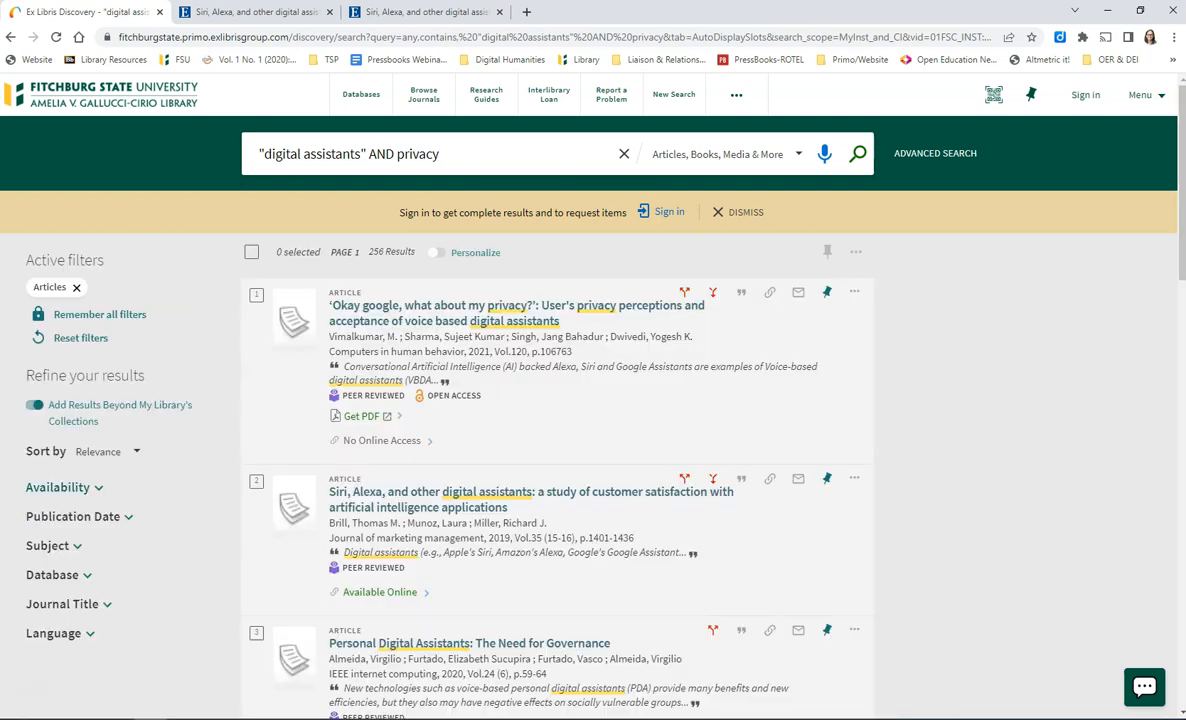
click(58, 487)
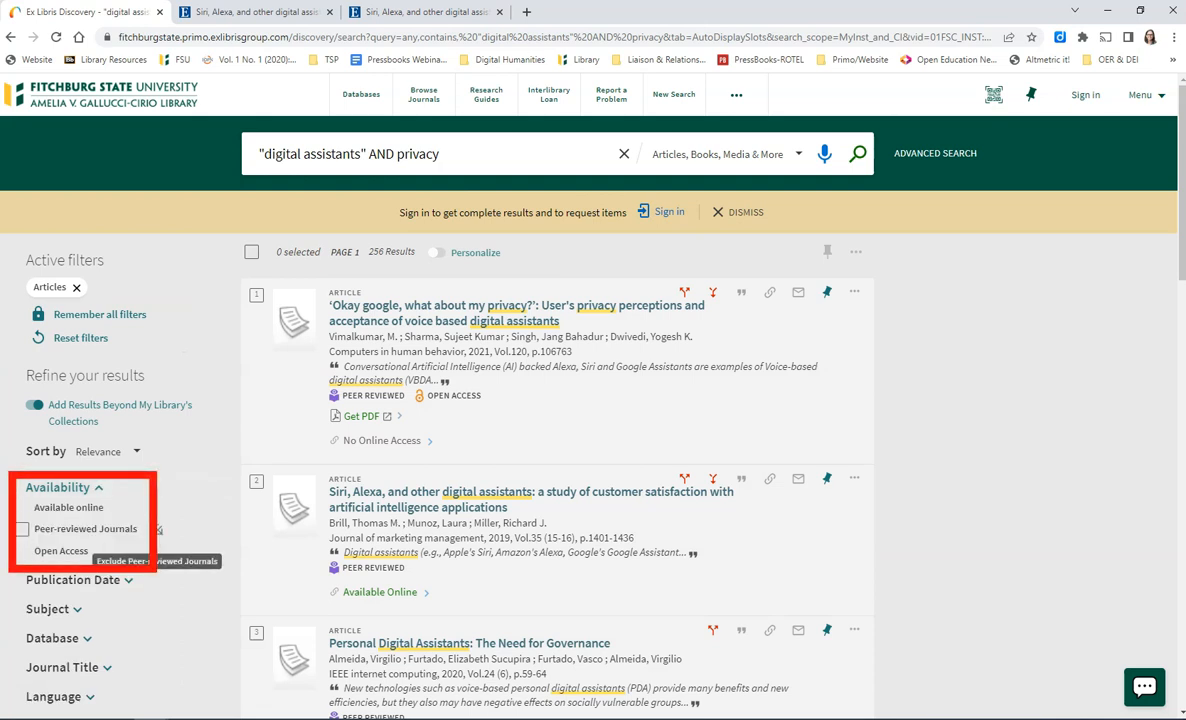
click(22, 528)
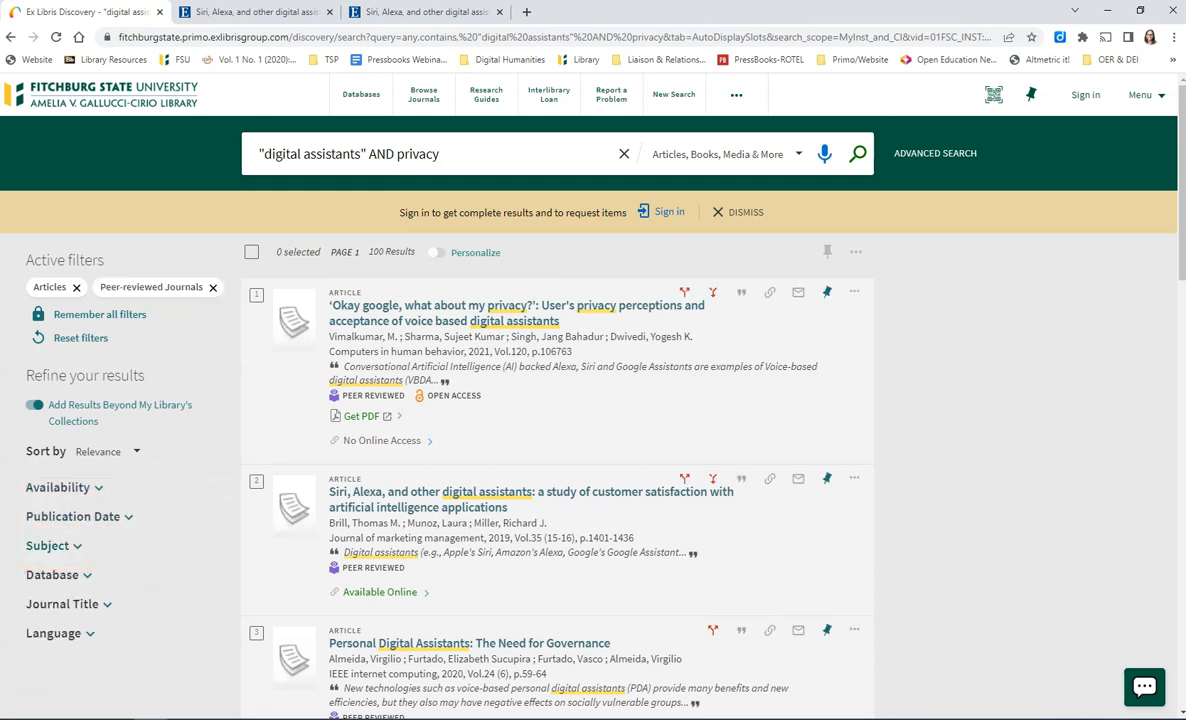
click(127, 516)
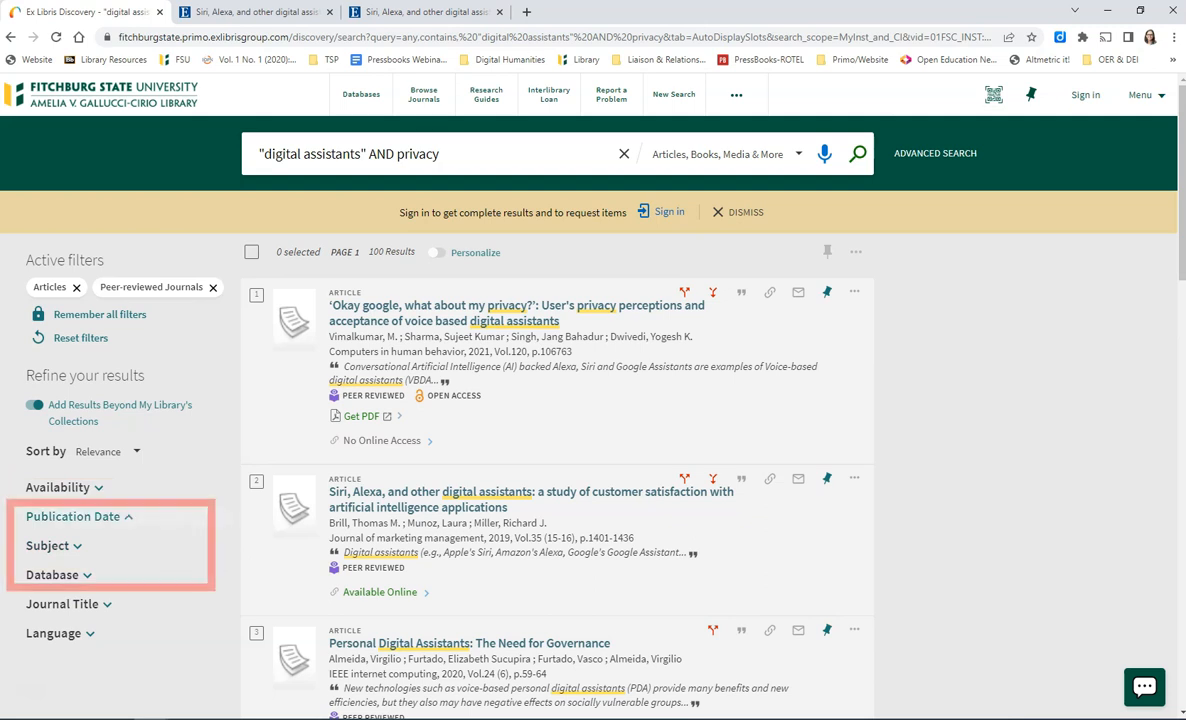
click(72, 516)
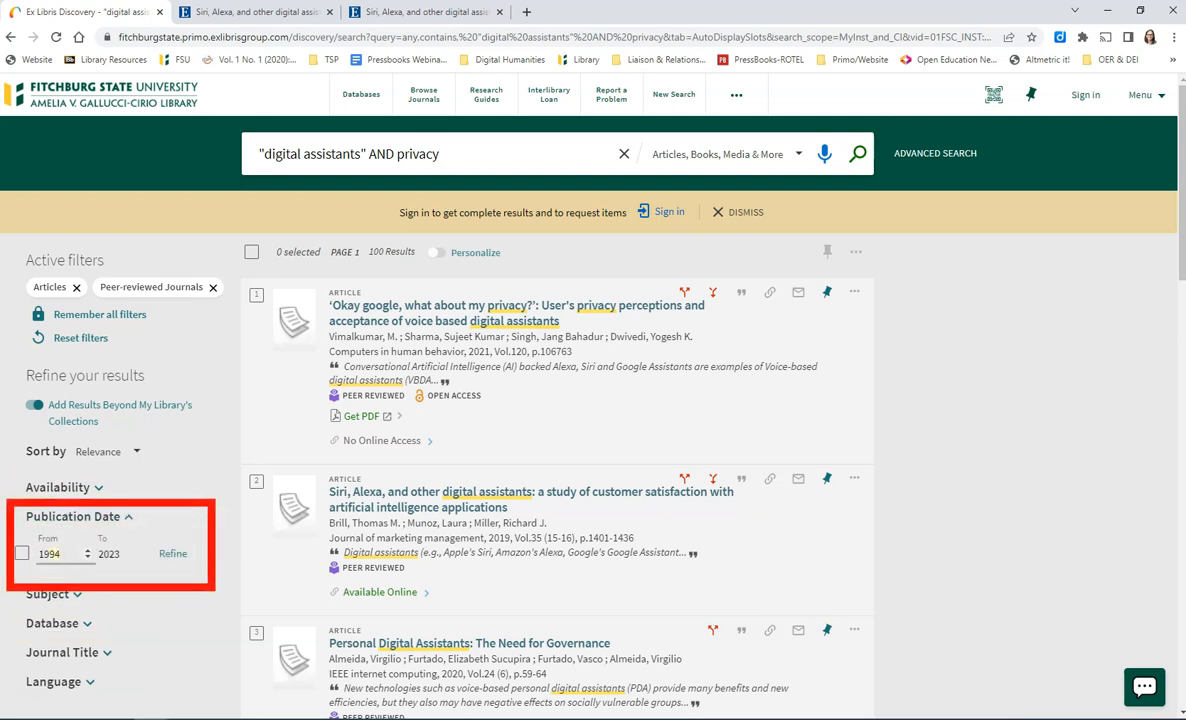
text(2020)
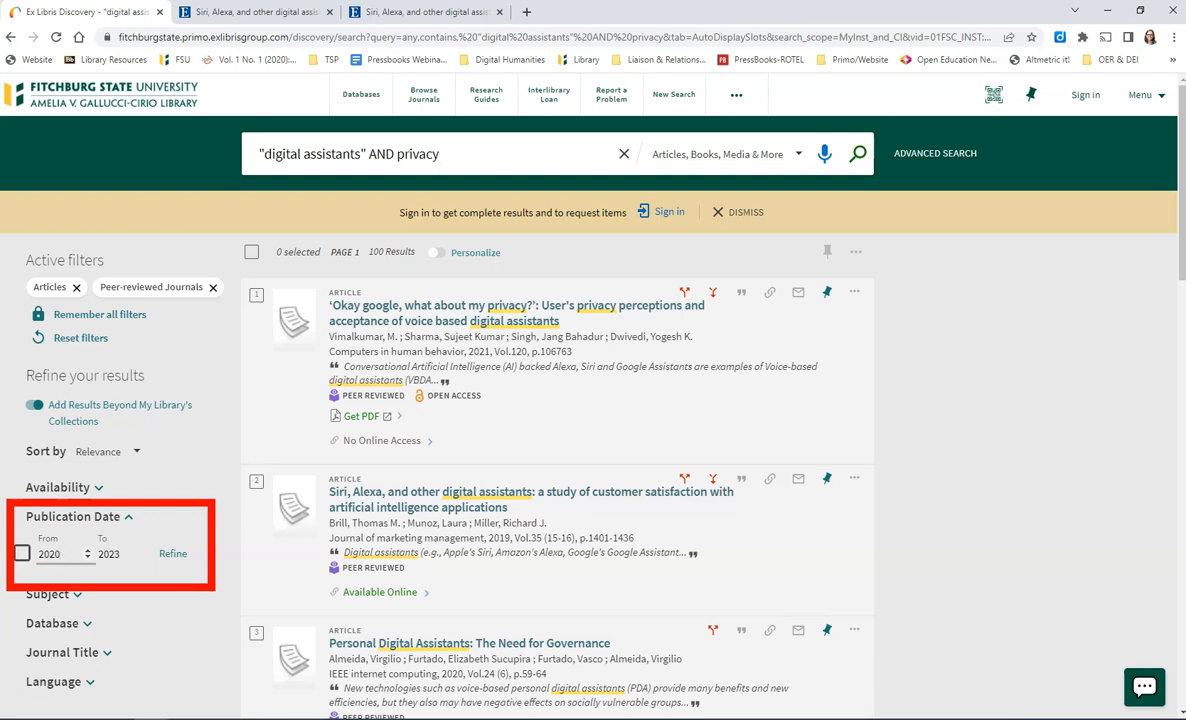
click(172, 553)
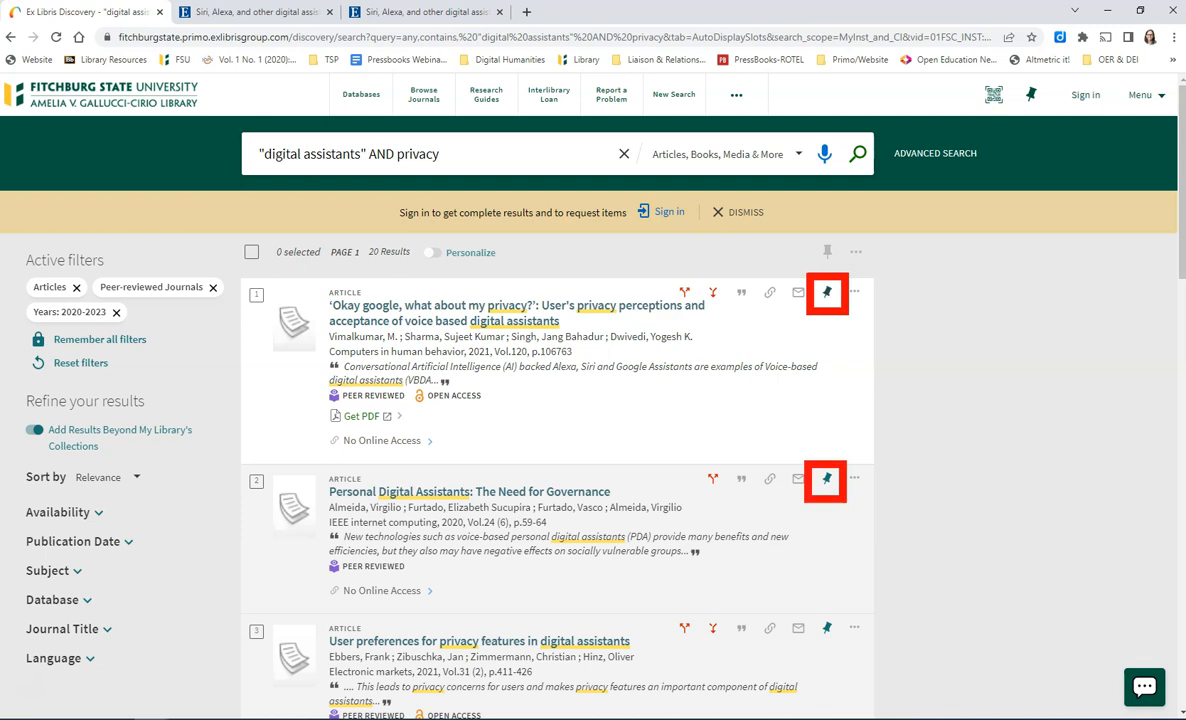
Pin 'Okay google' and Personal Digital Assistants to favorites and export both as RIS
click(827, 292)
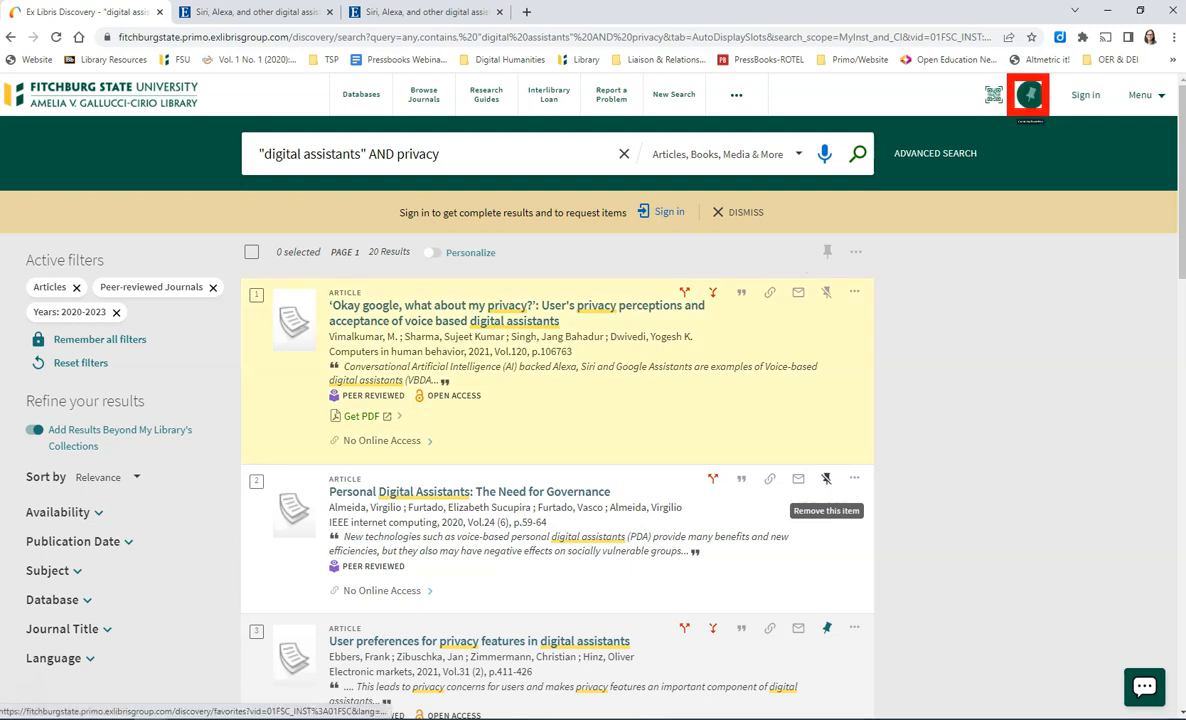
click(1028, 95)
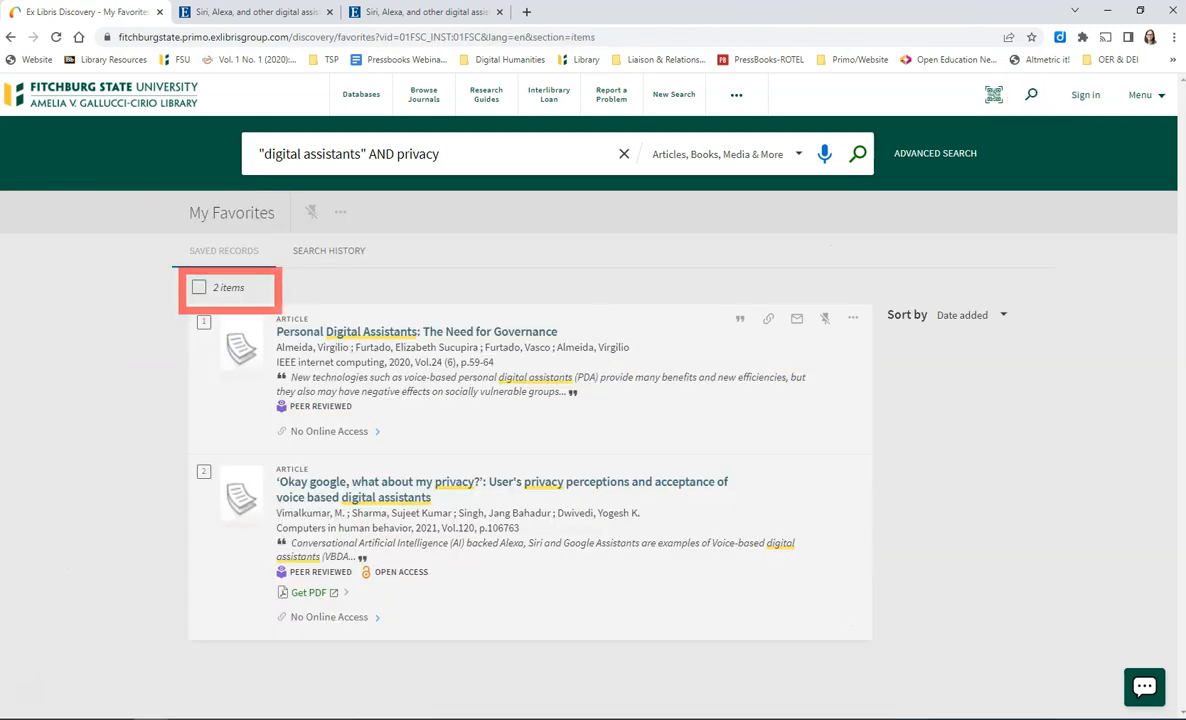
click(199, 287)
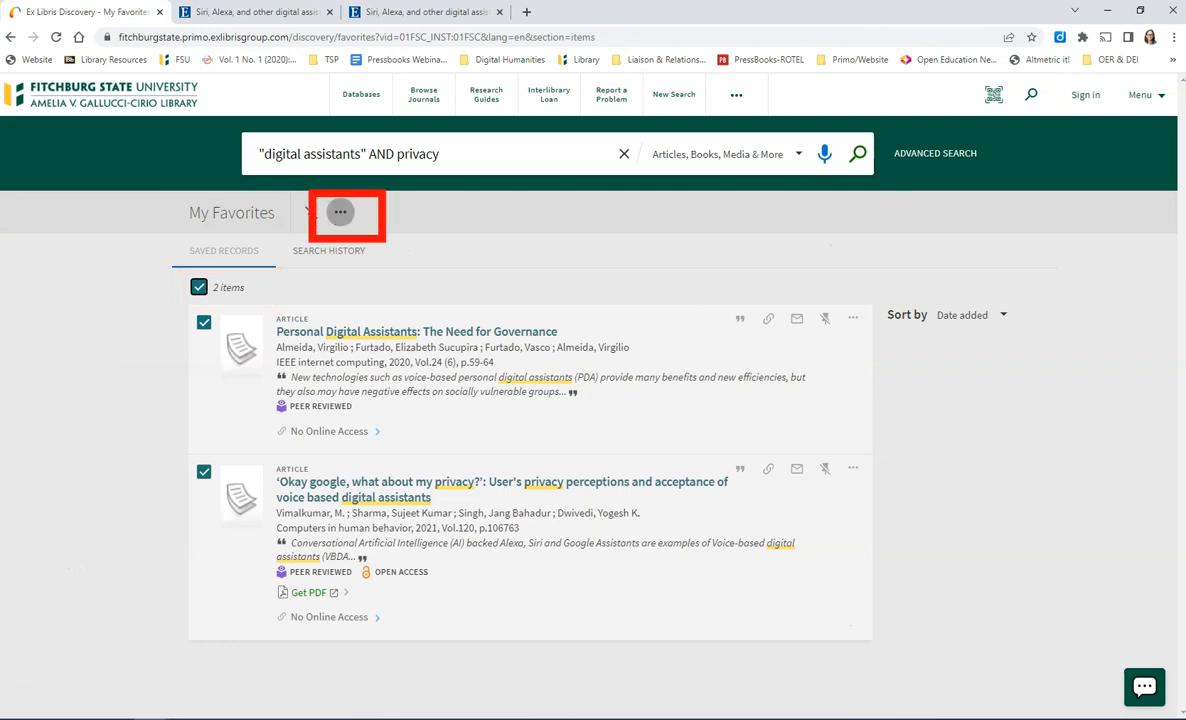
click(340, 211)
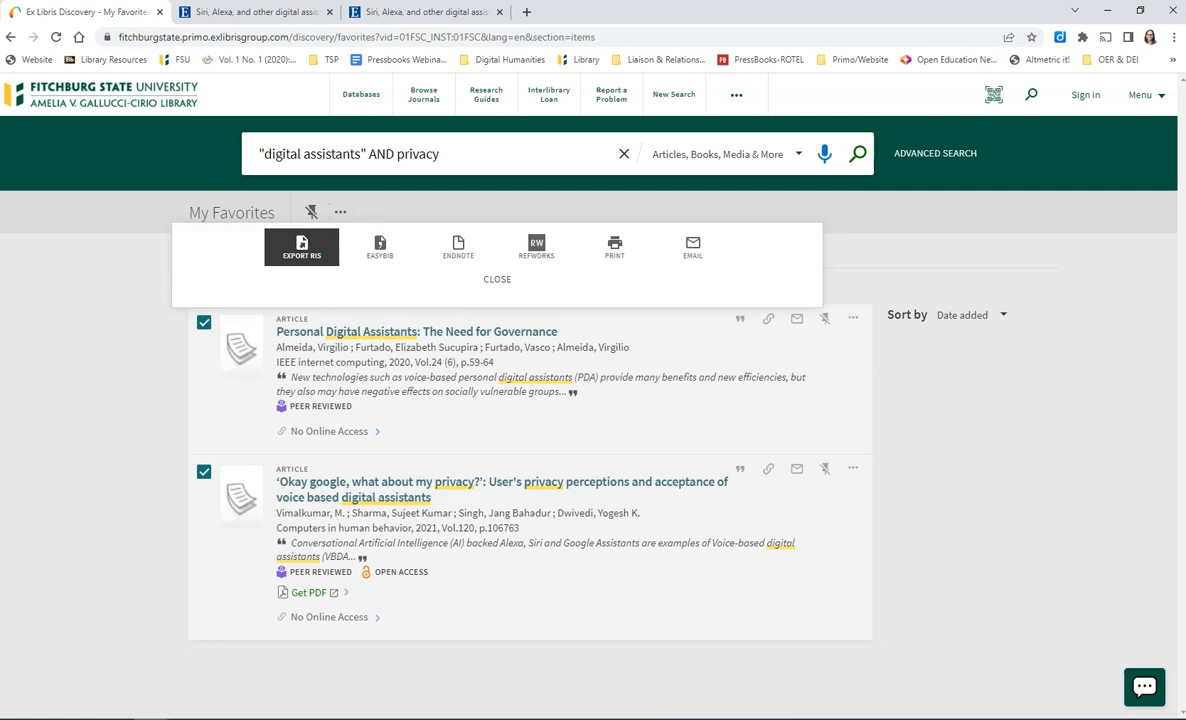
click(673, 94)
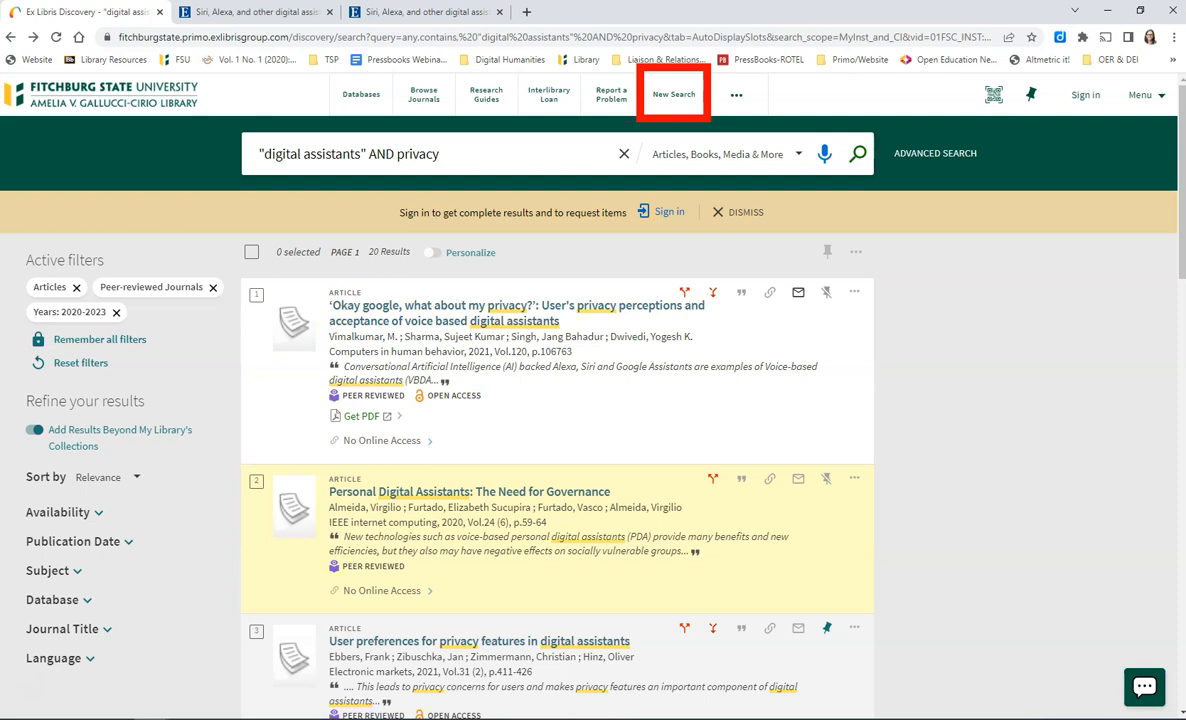
Search digital assistants AND marketing with Articles scope, returning 1,881 results
click(673, 93)
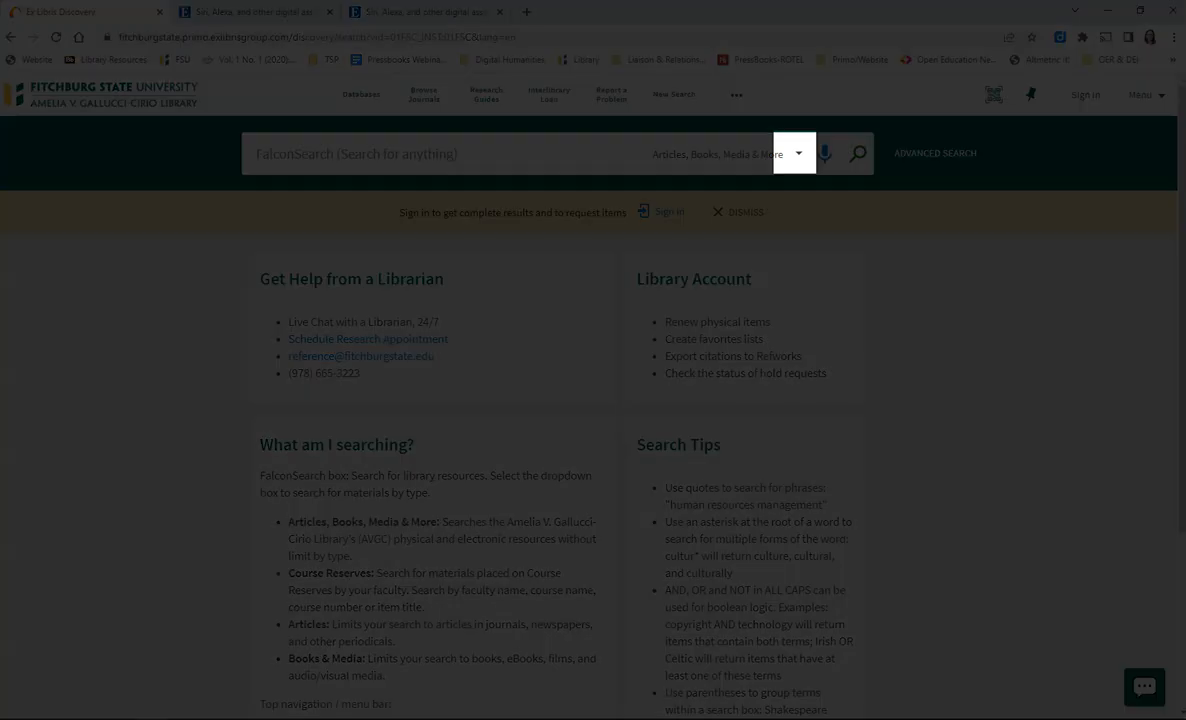
click(794, 153)
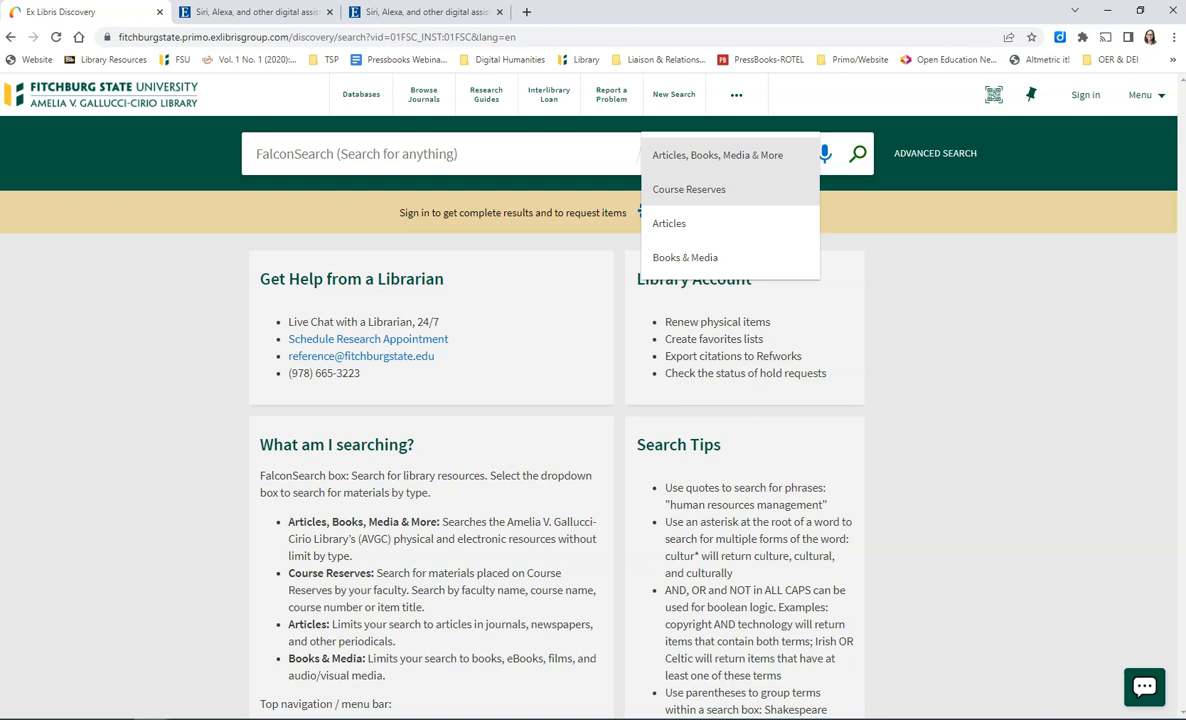
mouse_move(669, 223)
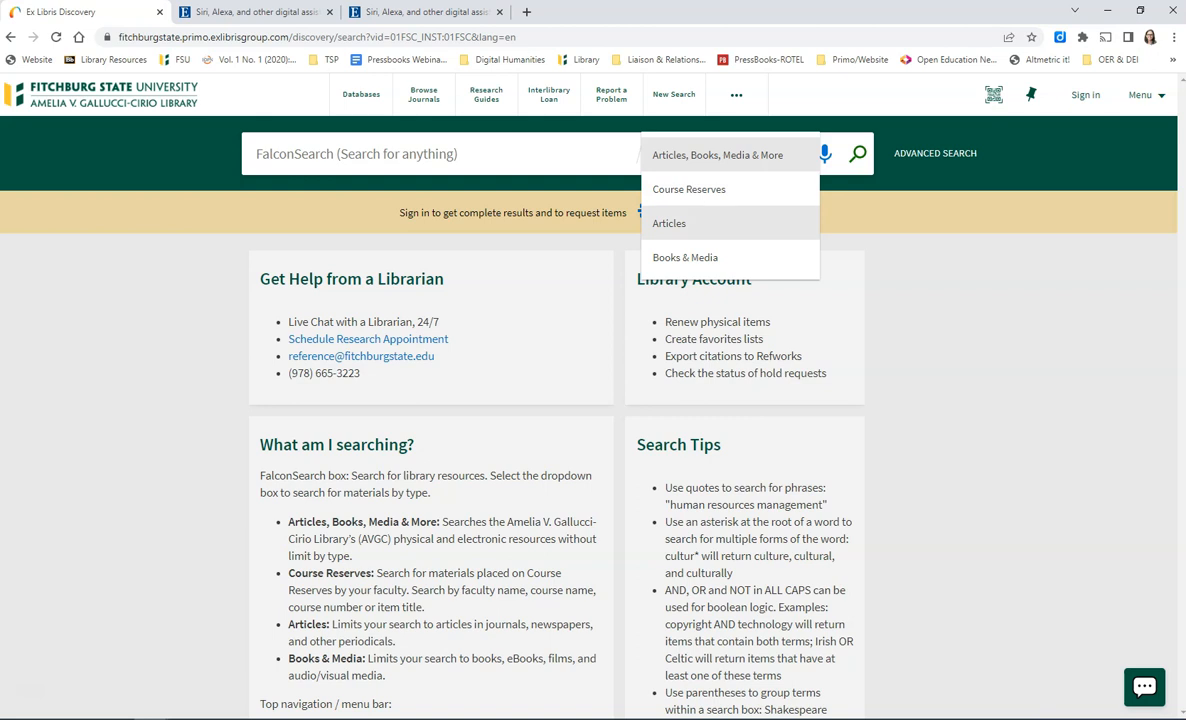
mouse_move(685, 257)
text(digital assistants AND marketing)
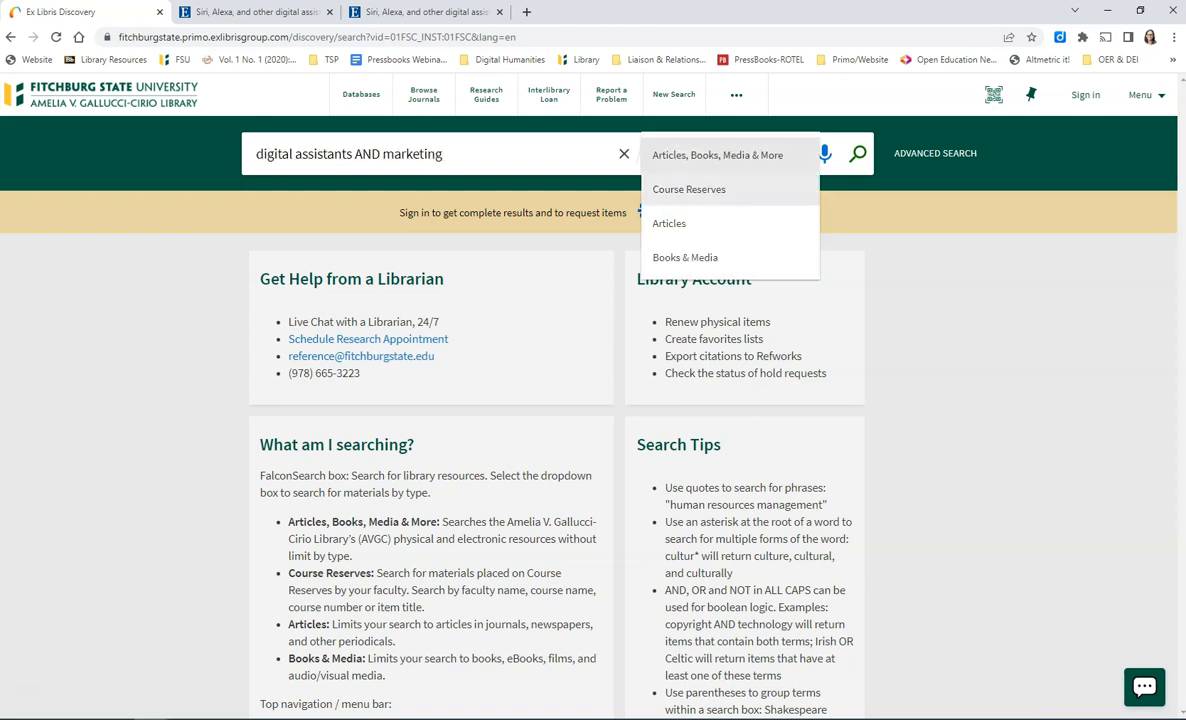
click(669, 223)
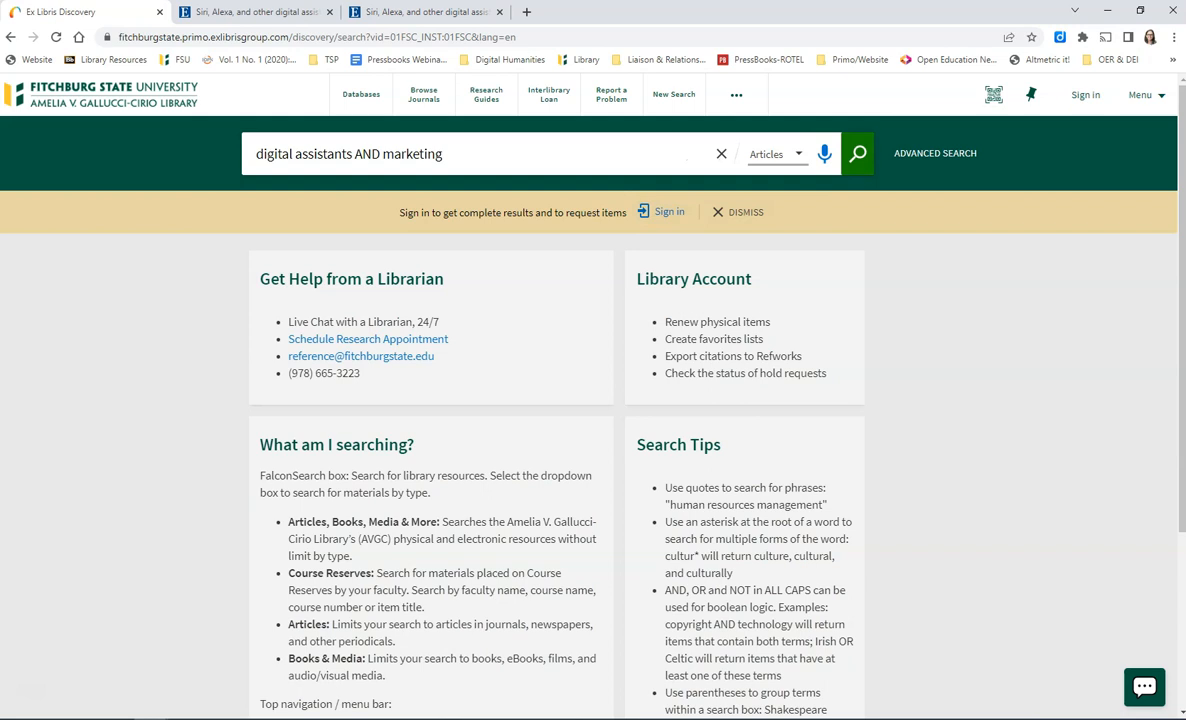
click(857, 153)
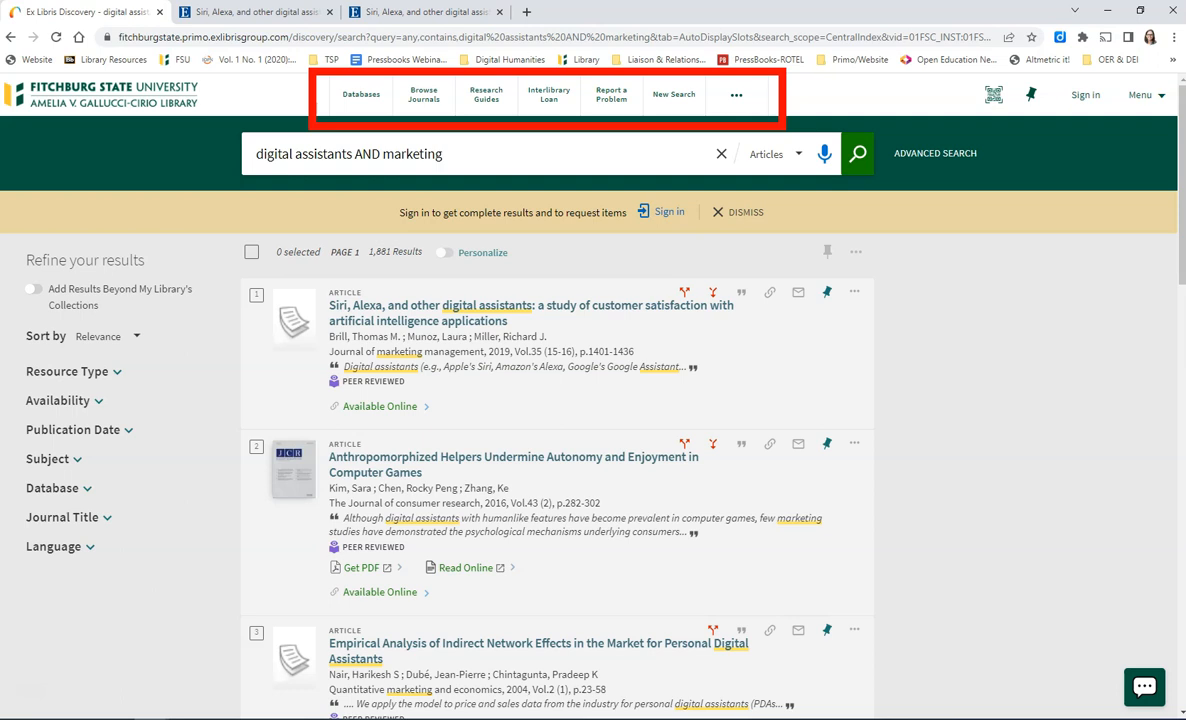
mouse_move(360, 94)
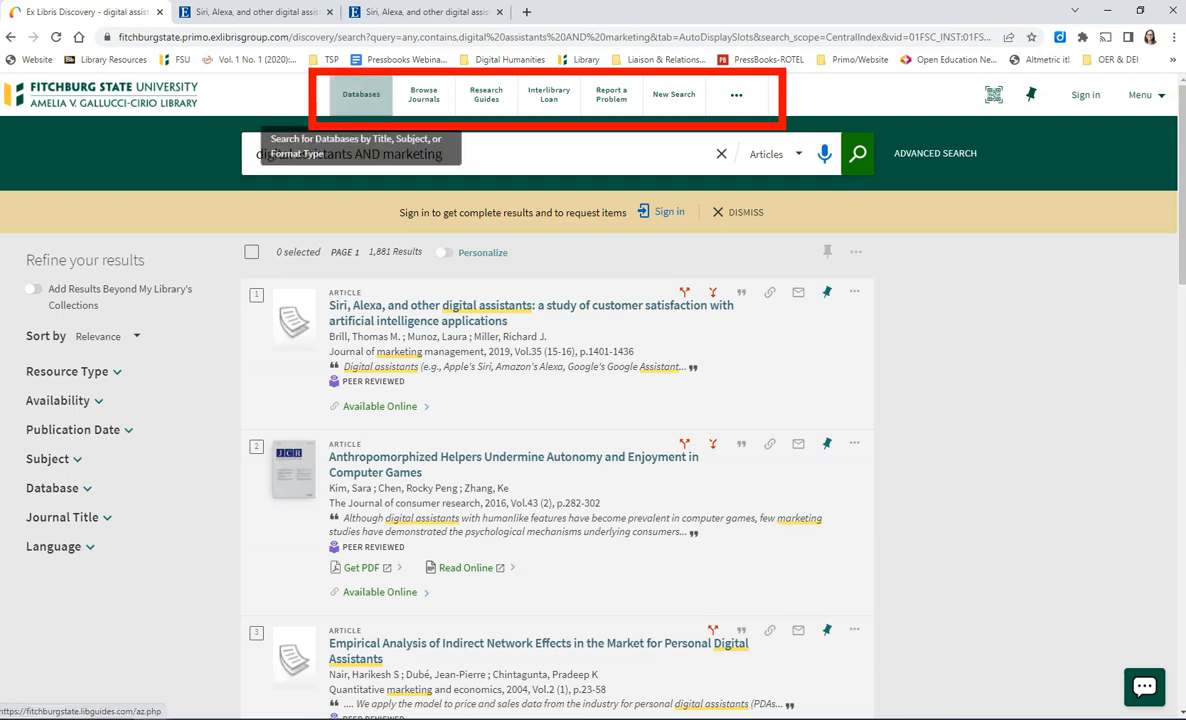
mouse_move(423, 94)
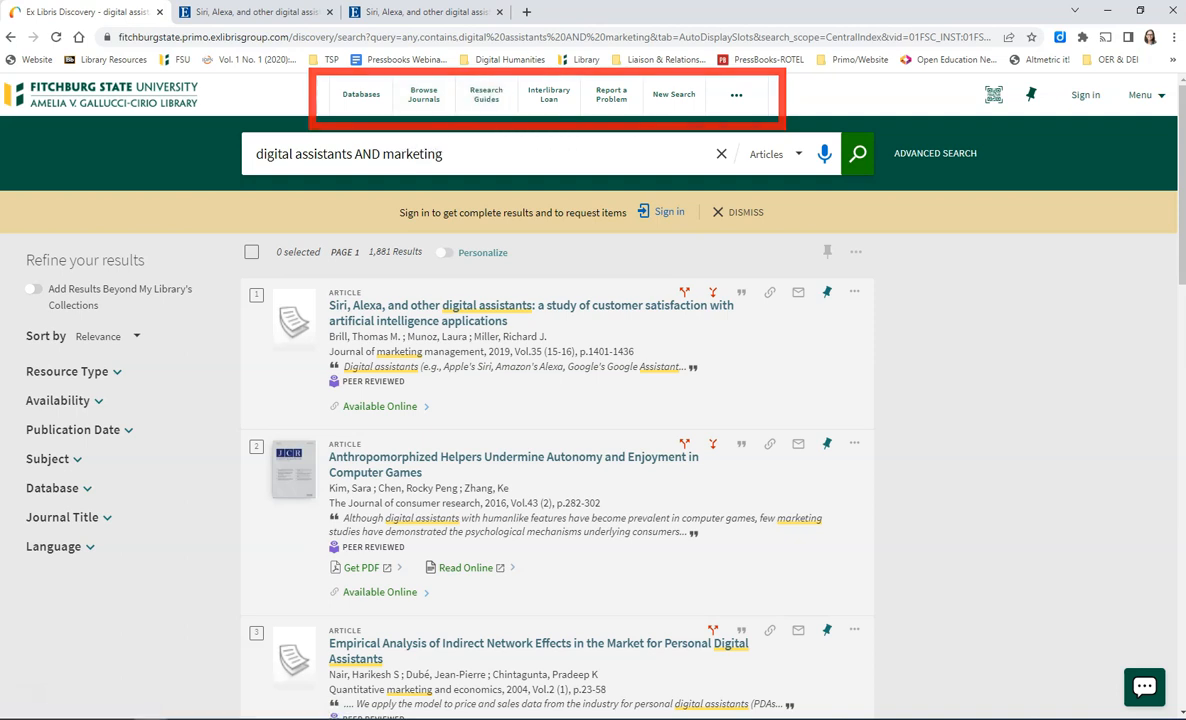
mouse_move(611, 94)
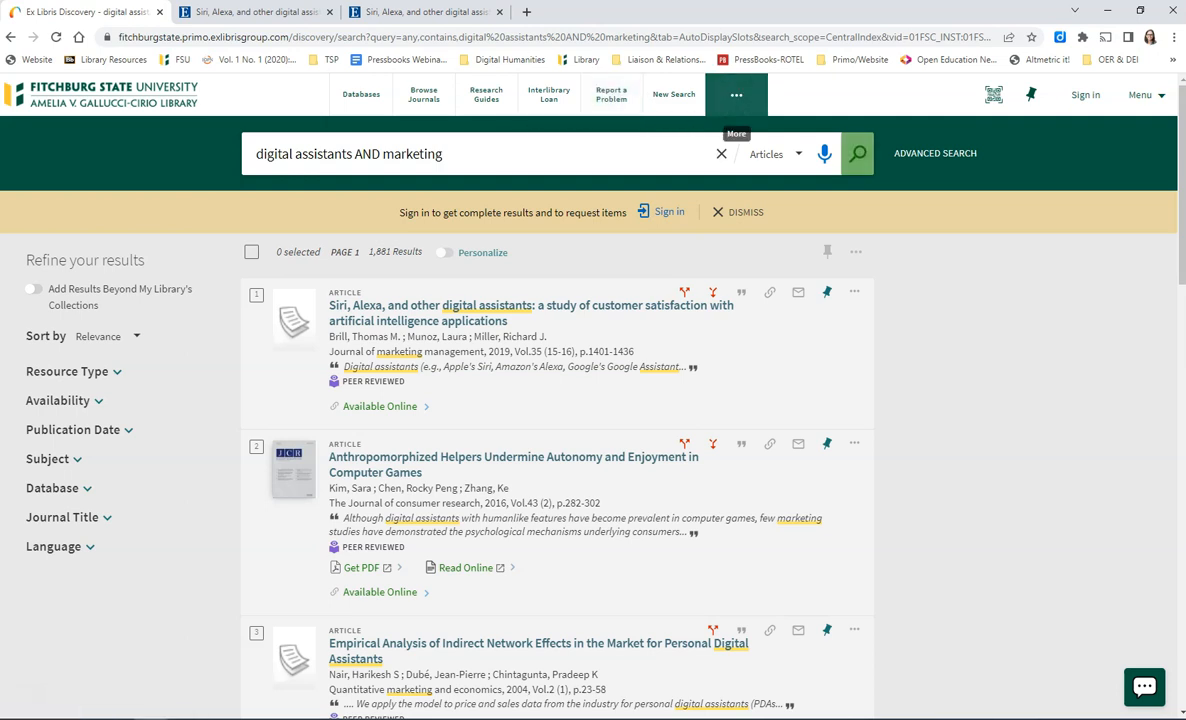
View and close the More services overview, then open the account Menu
click(736, 94)
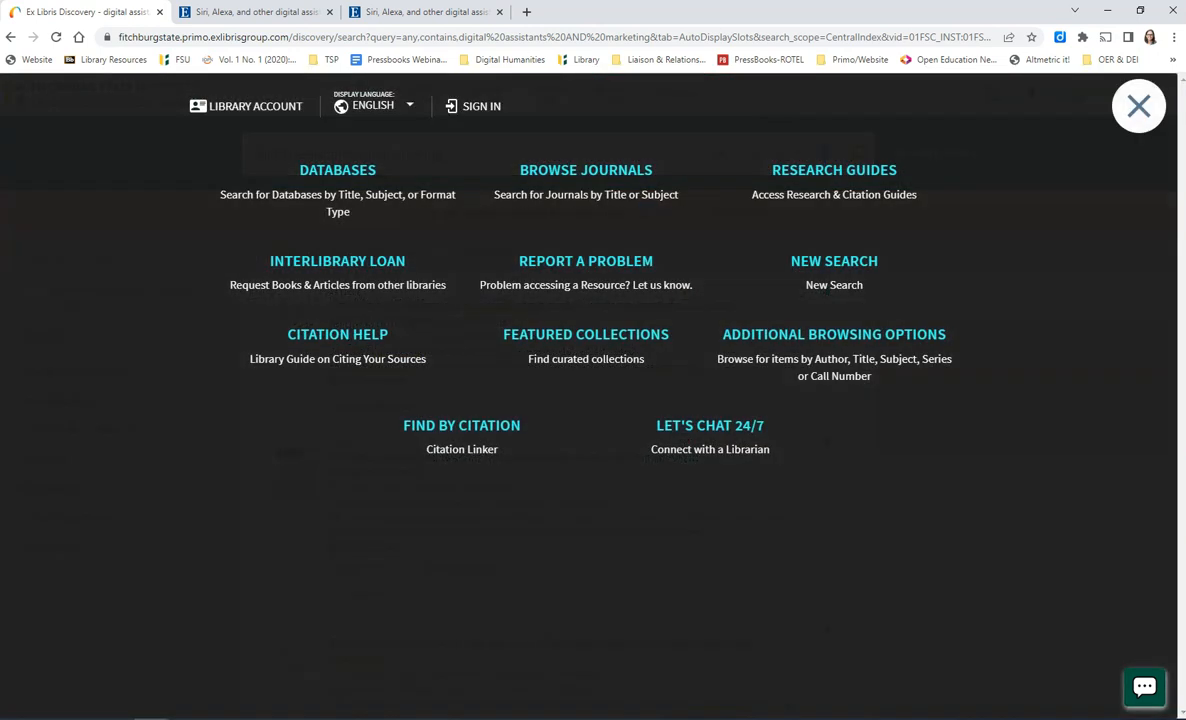
click(1138, 106)
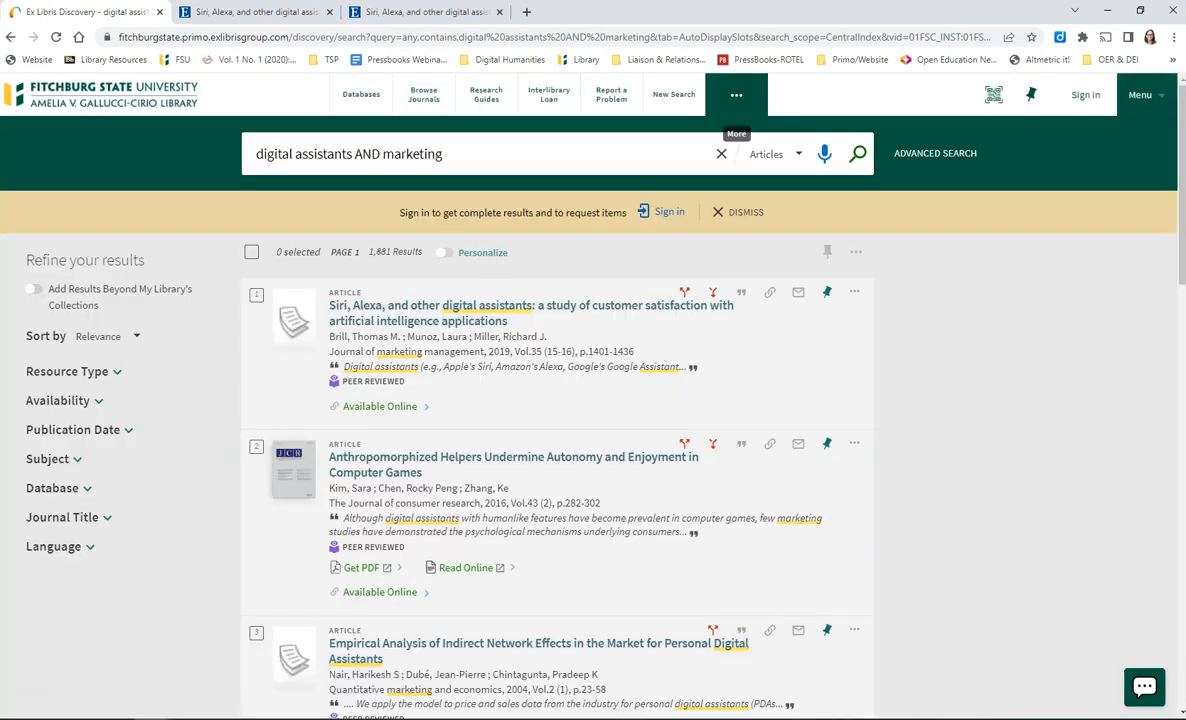
click(1144, 94)
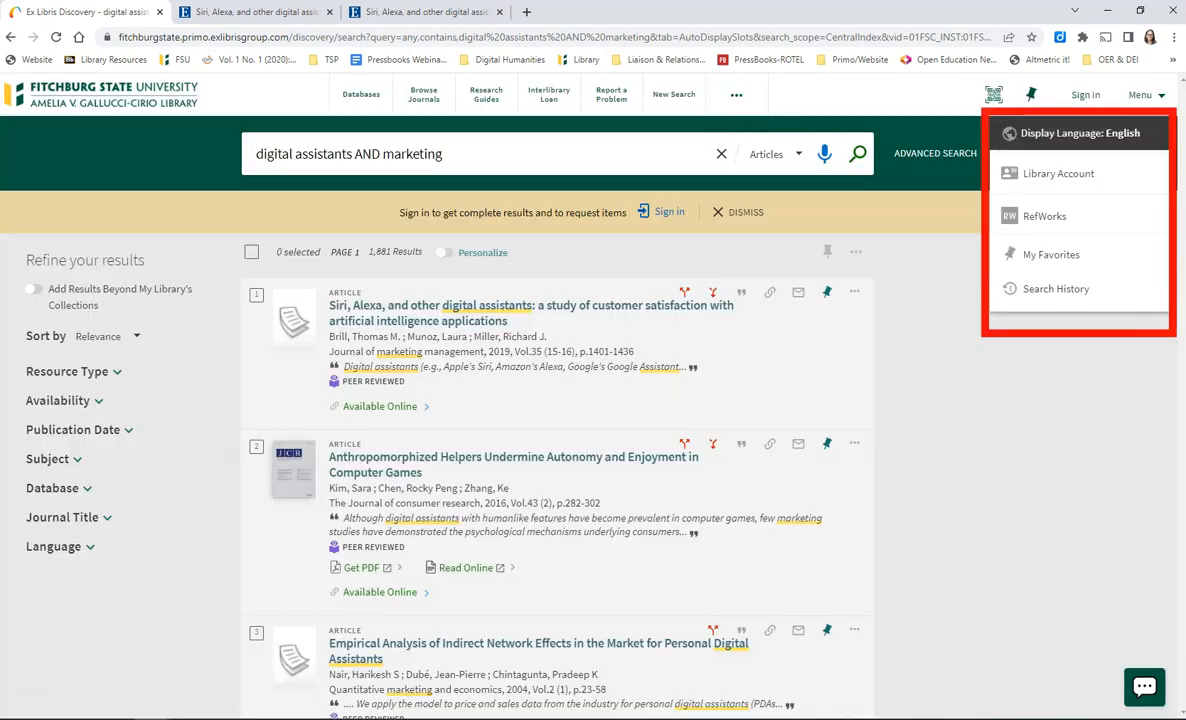